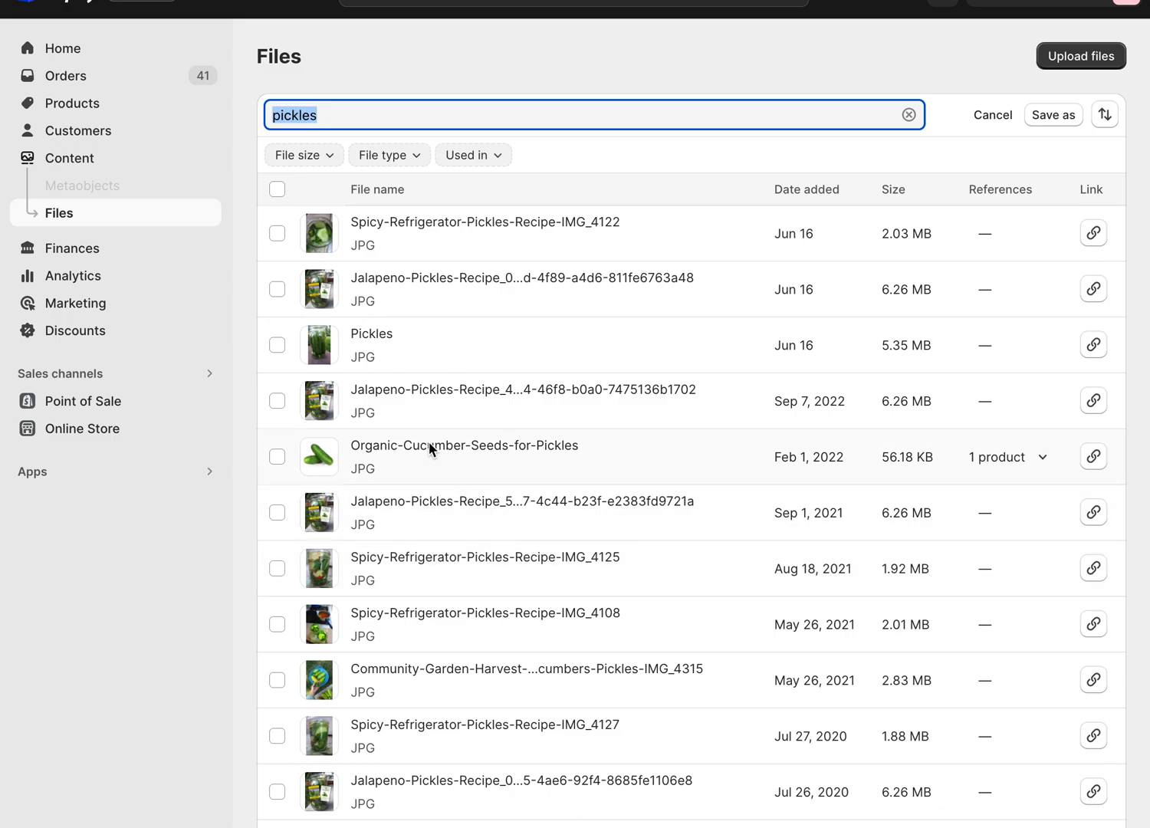
pyautogui.moveTo(424, 454)
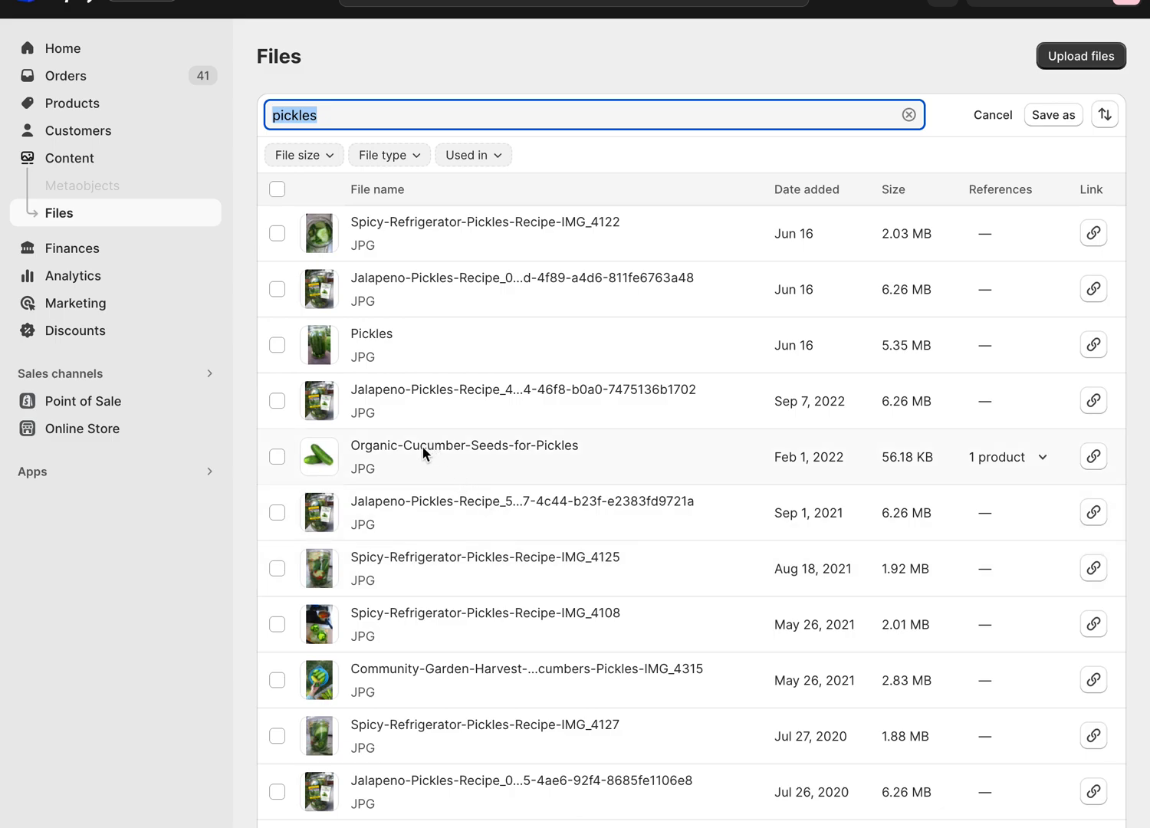
pyautogui.moveTo(390, 452)
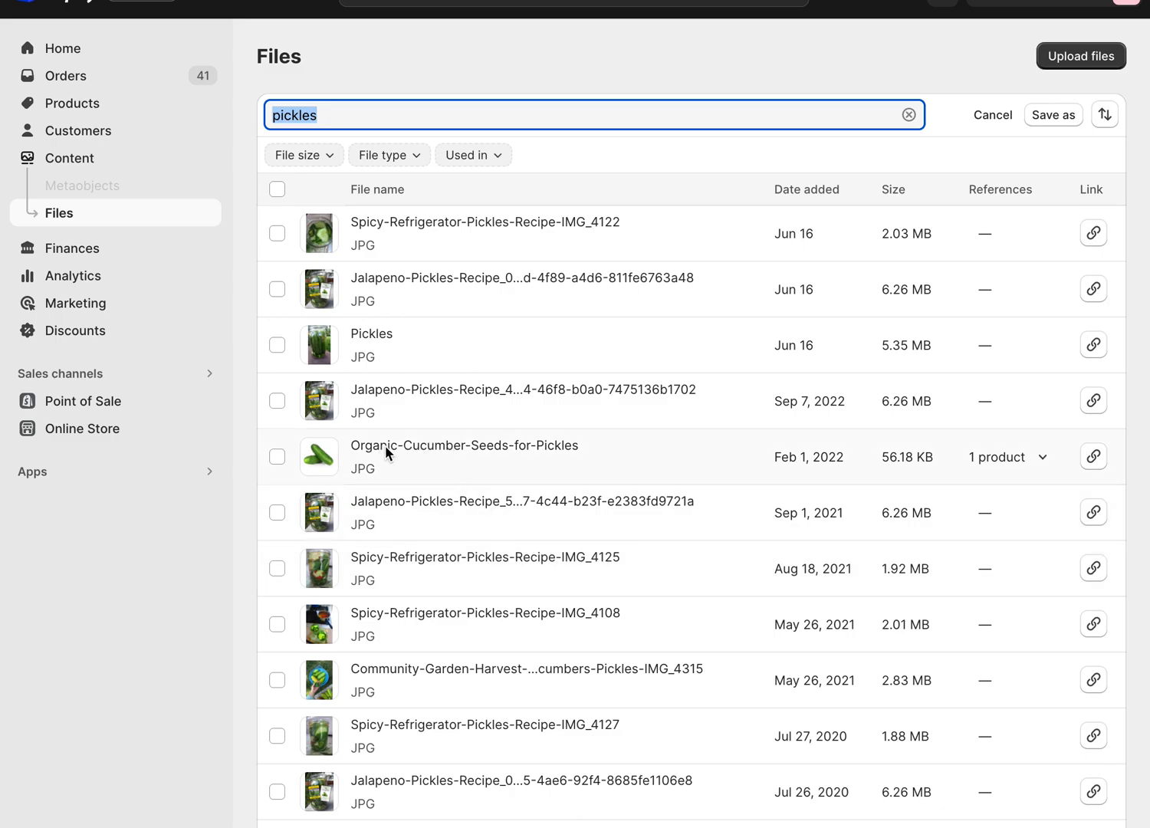
pyautogui.moveTo(60, 217)
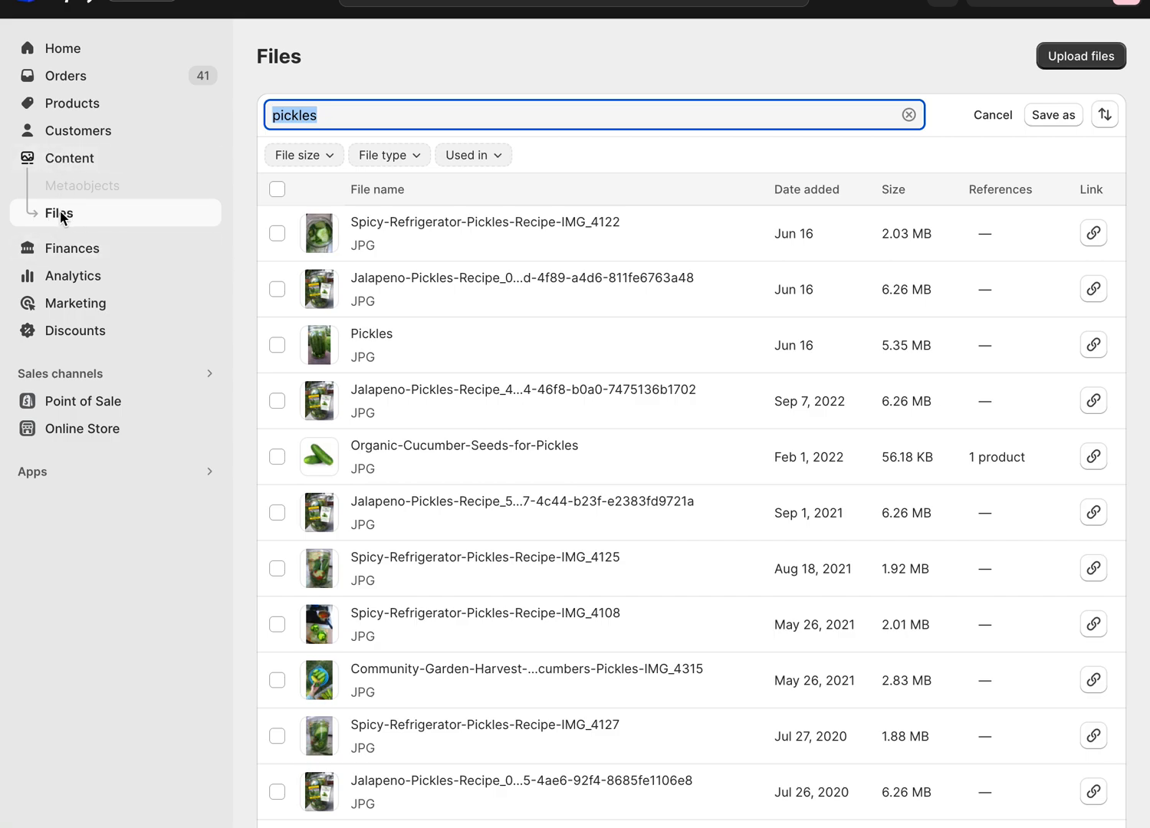
pyautogui.moveTo(533, 322)
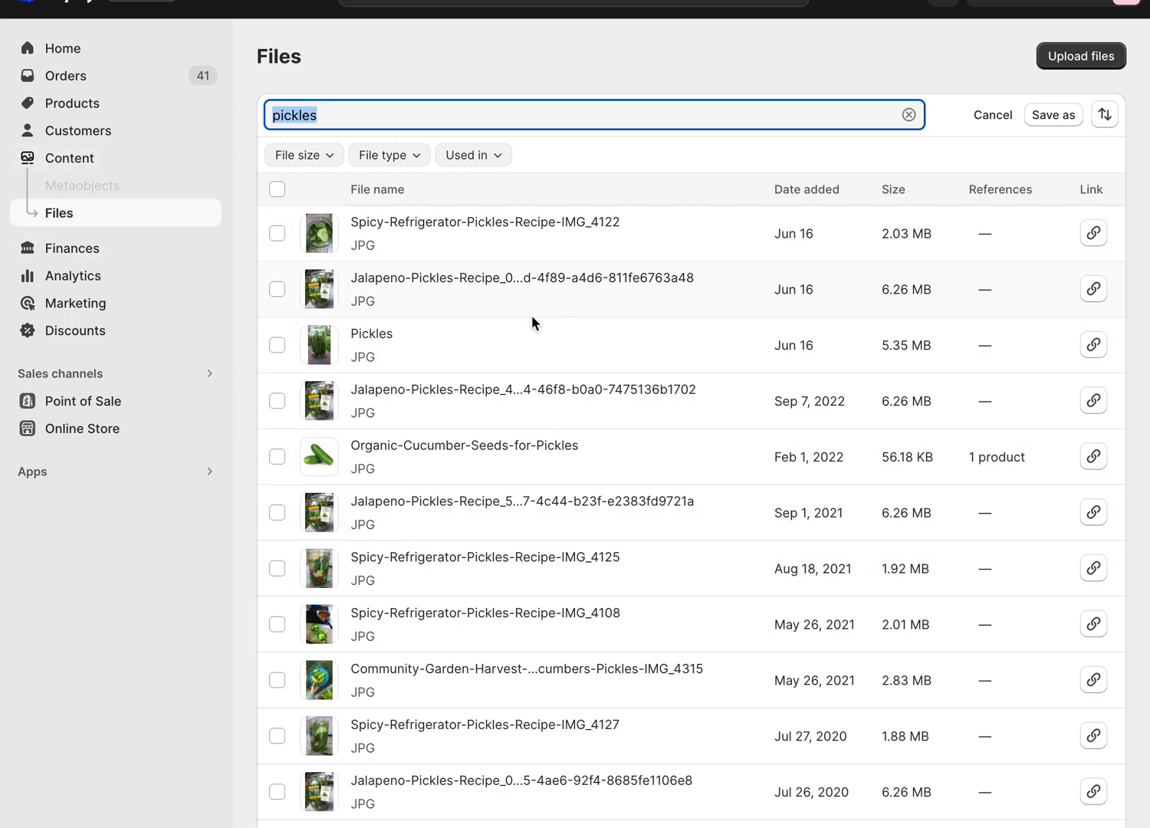
pyautogui.moveTo(350, 111)
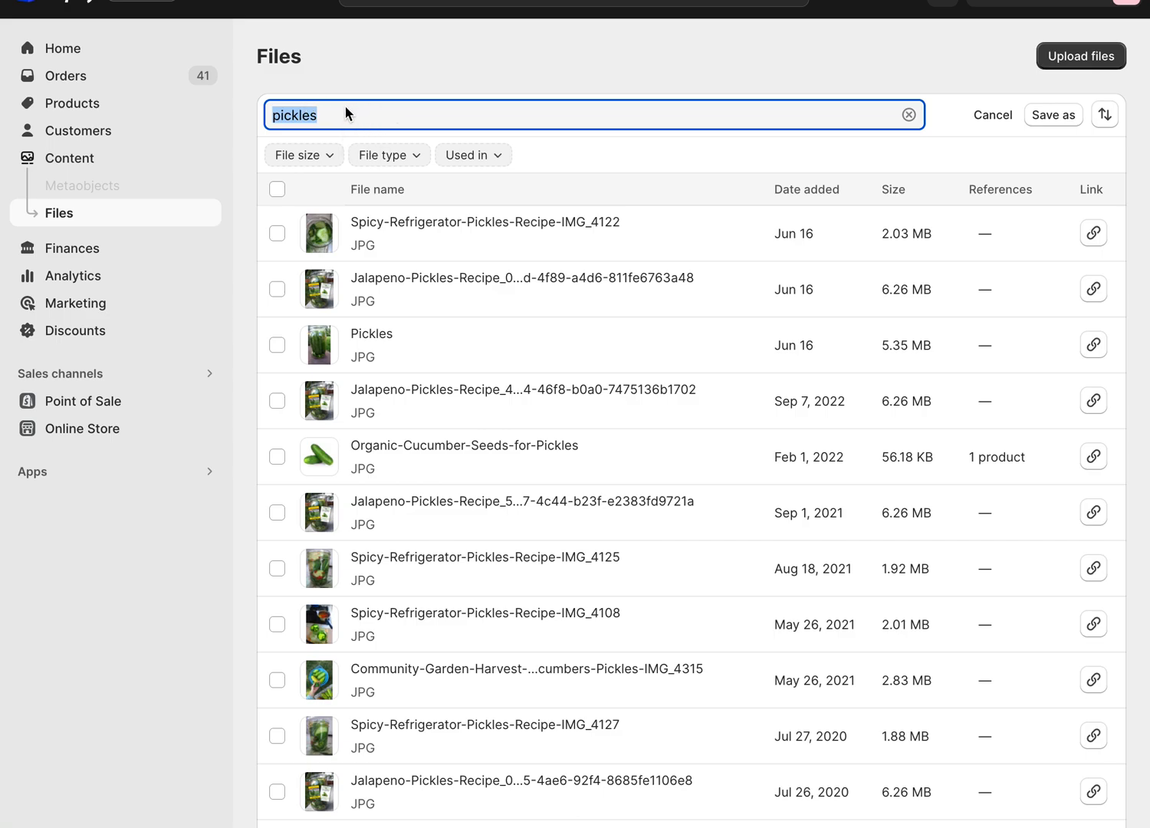
# Open the Organic-Cucumber-Seeds-for-Pickles image preview and show its Replace and Download options.
pyautogui.click(465, 445)
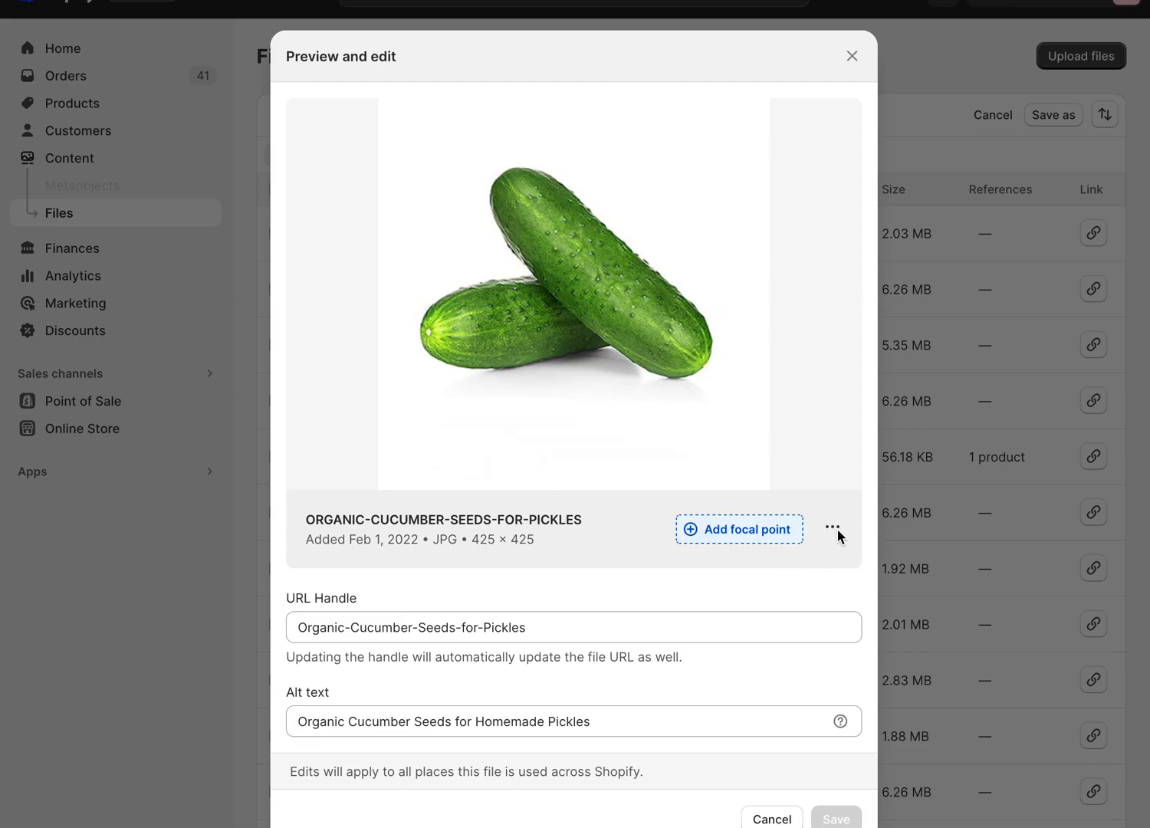
pyautogui.click(831, 528)
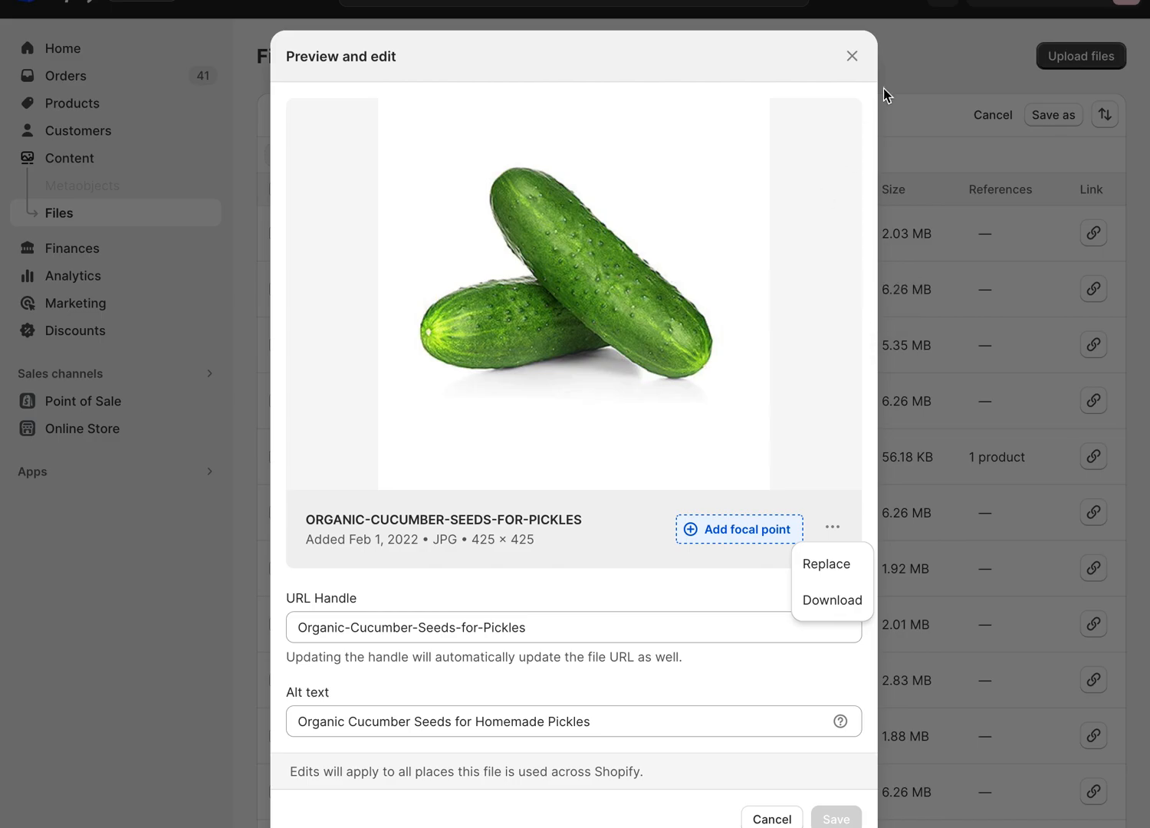
pyautogui.click(851, 56)
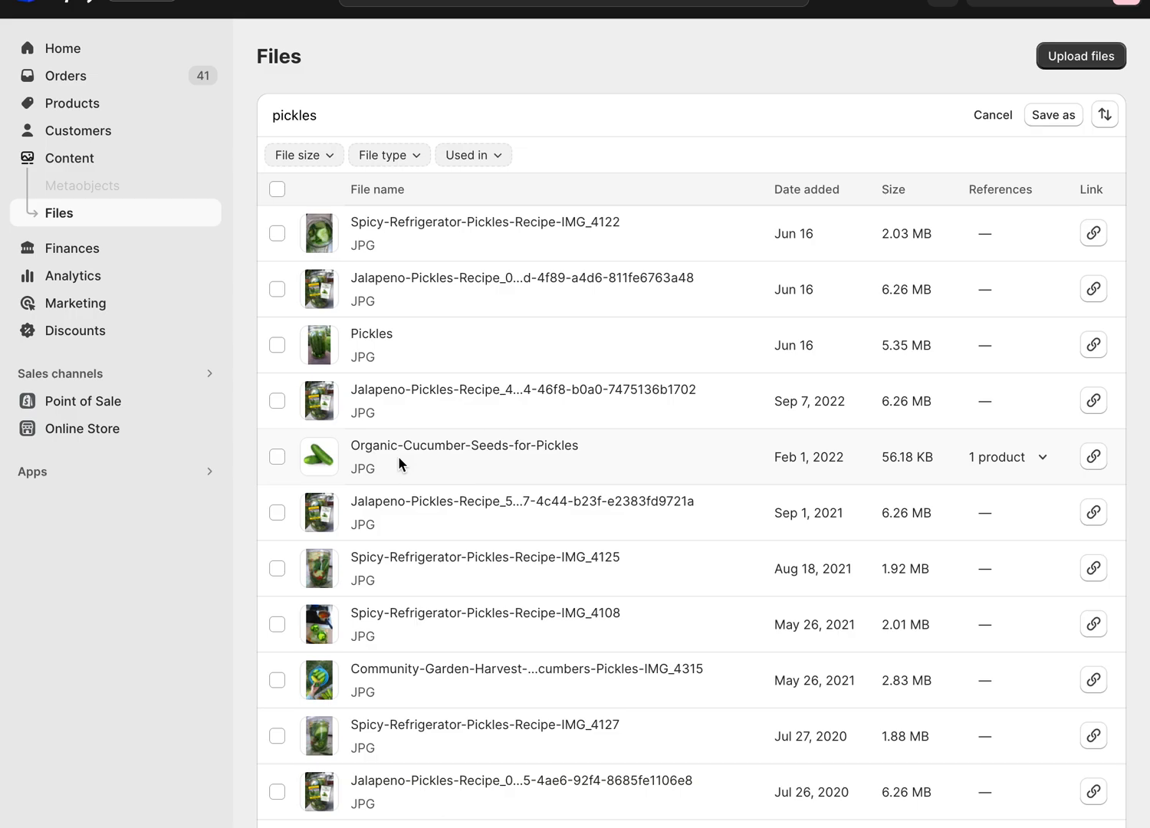
pyautogui.moveTo(439, 458)
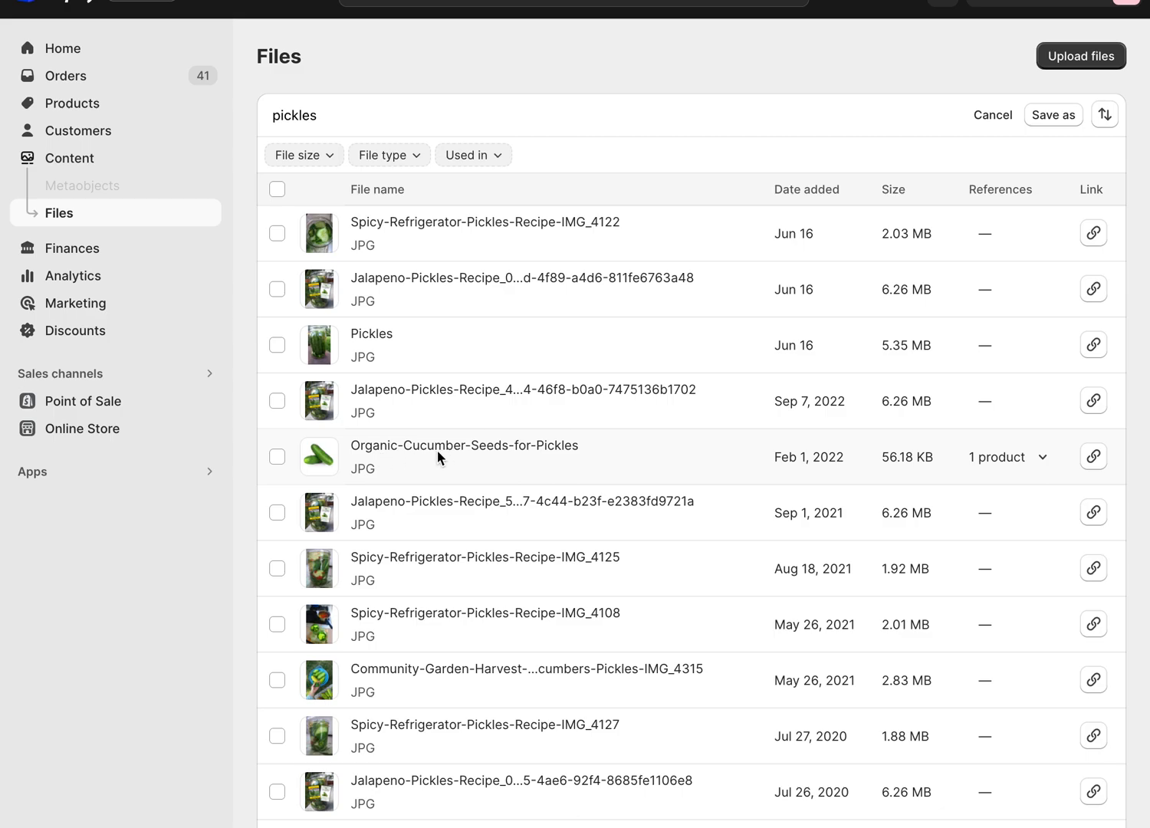
pyautogui.moveTo(421, 455)
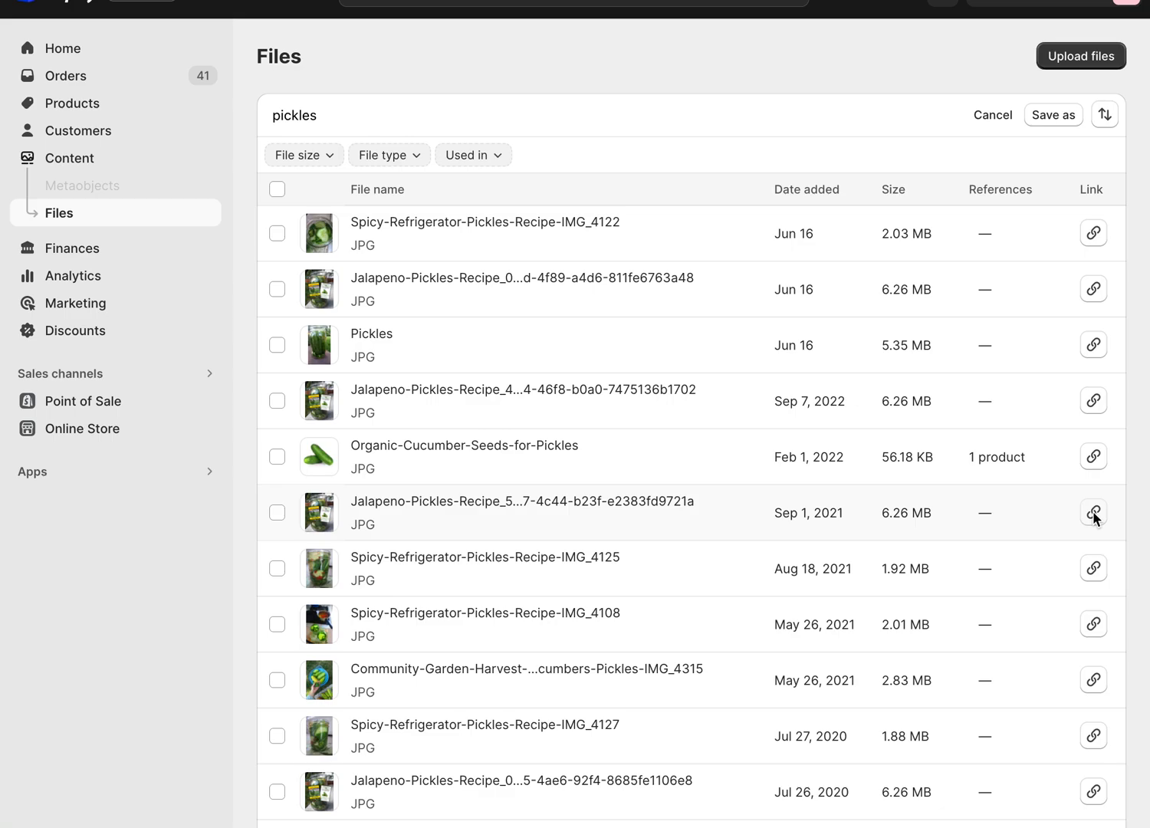
pyautogui.moveTo(1135, 542)
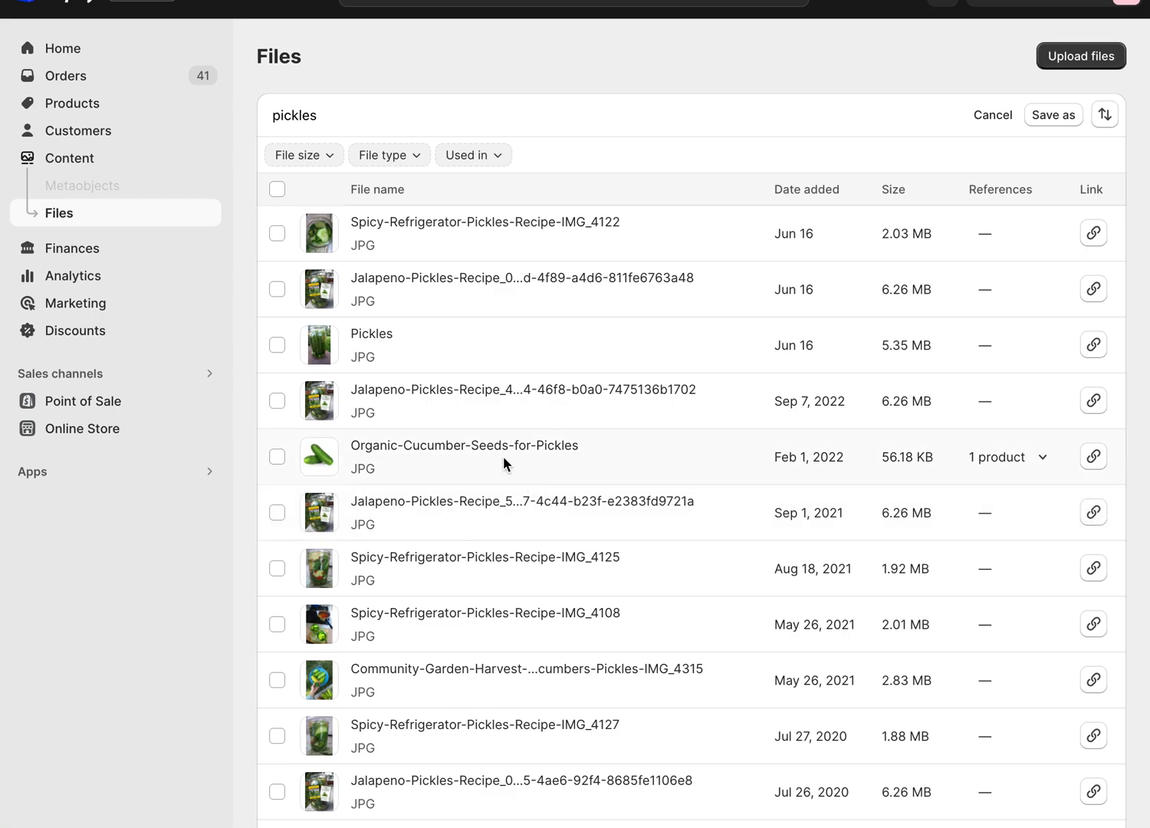
pyautogui.moveTo(398, 455)
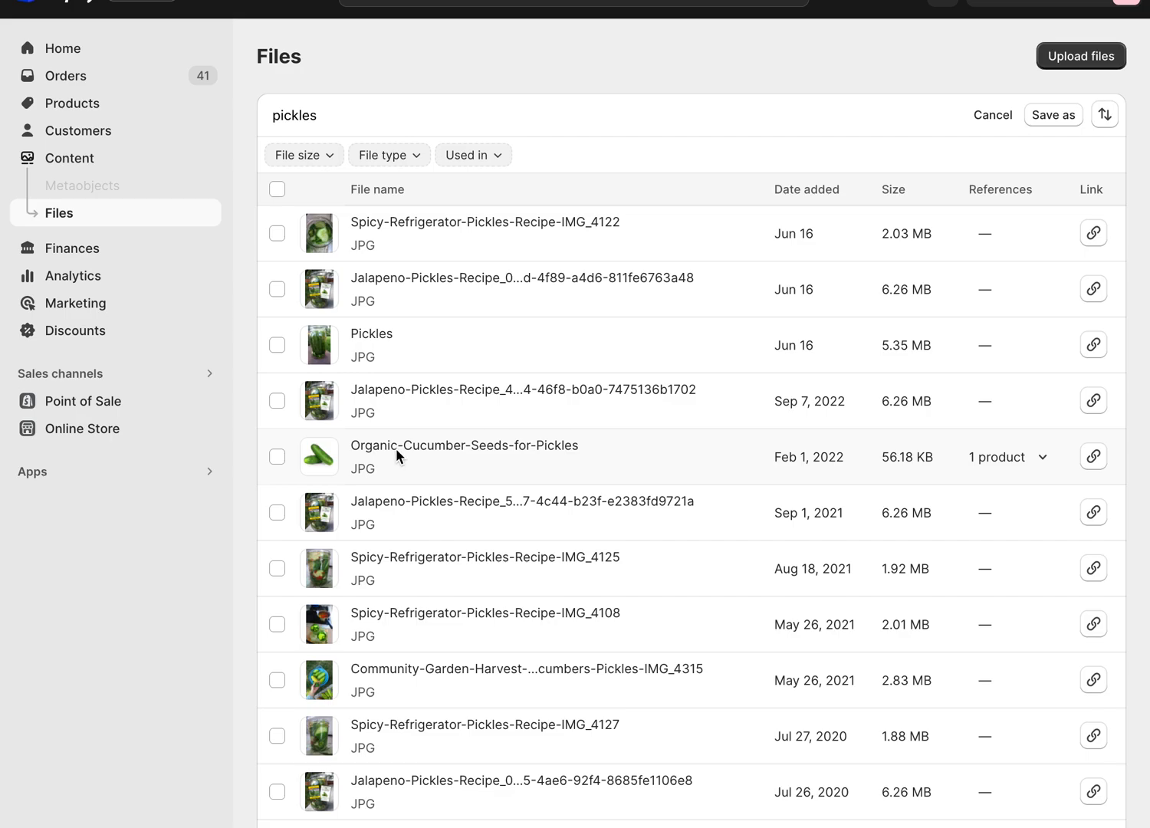
pyautogui.click(464, 445)
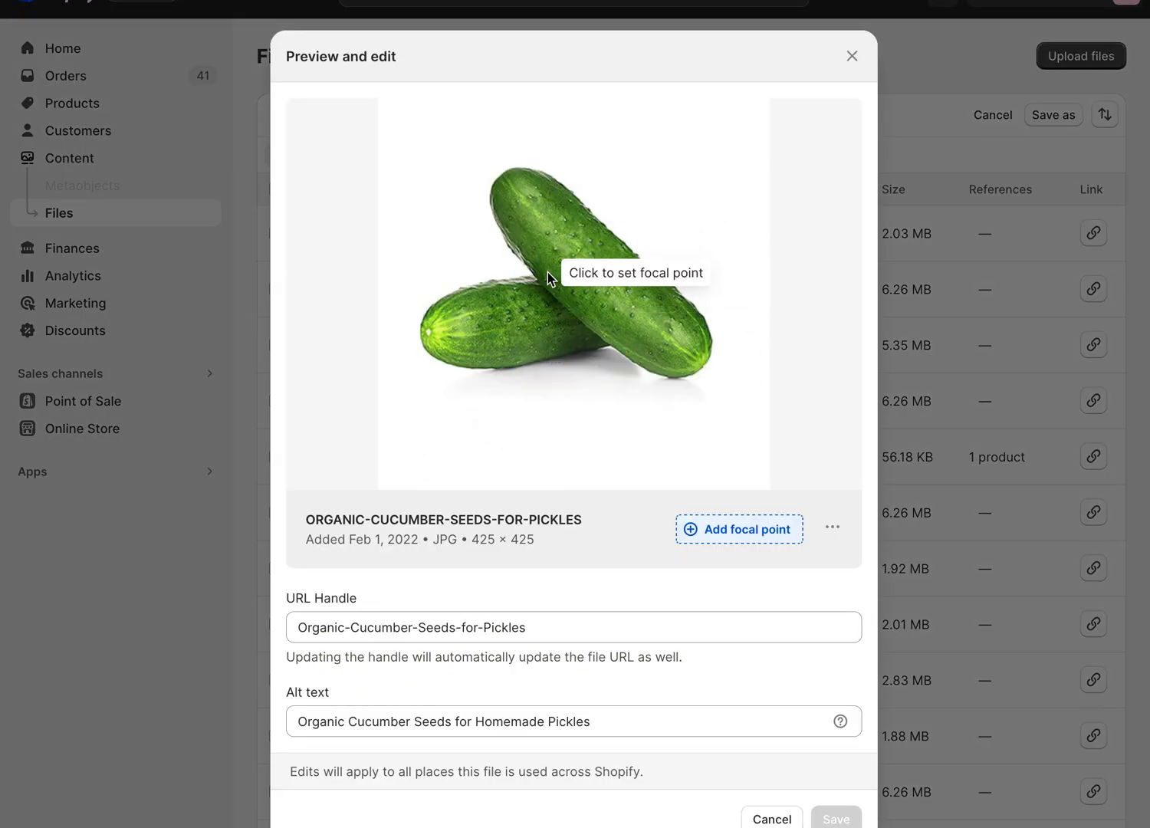
pyautogui.moveTo(610, 326)
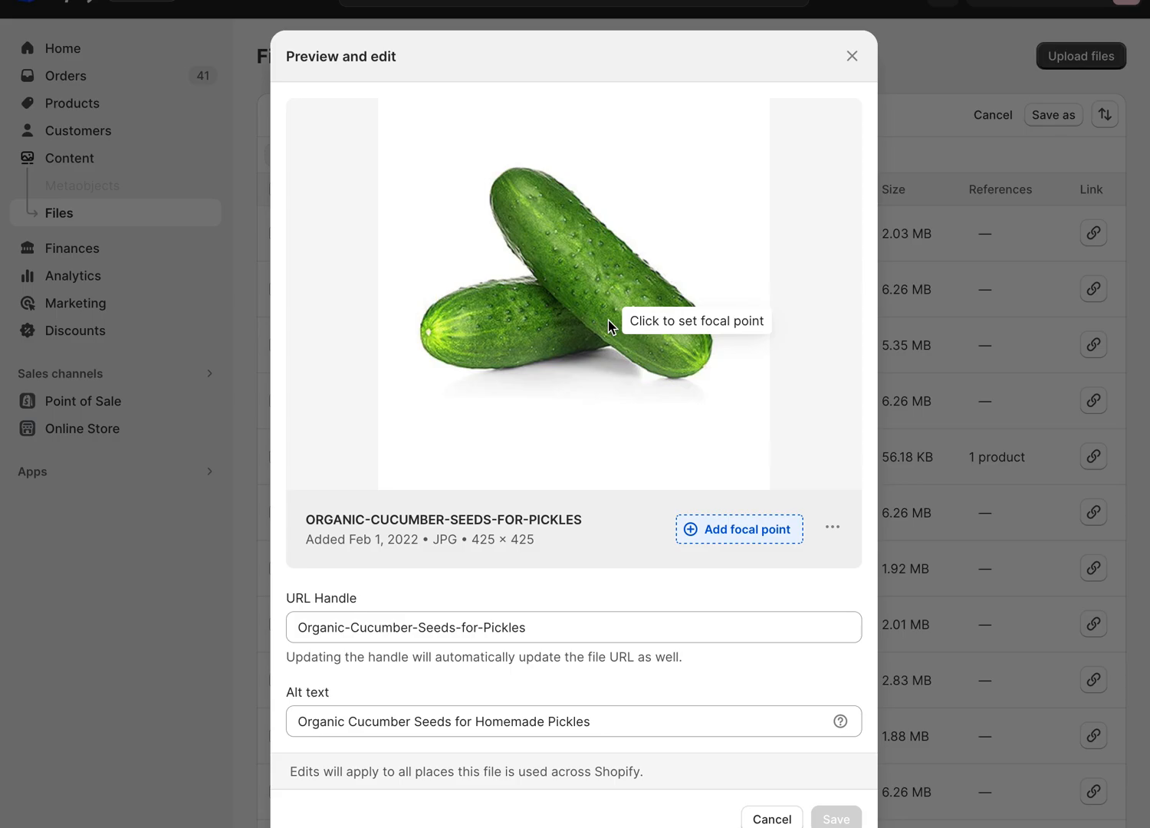
pyautogui.moveTo(604, 340)
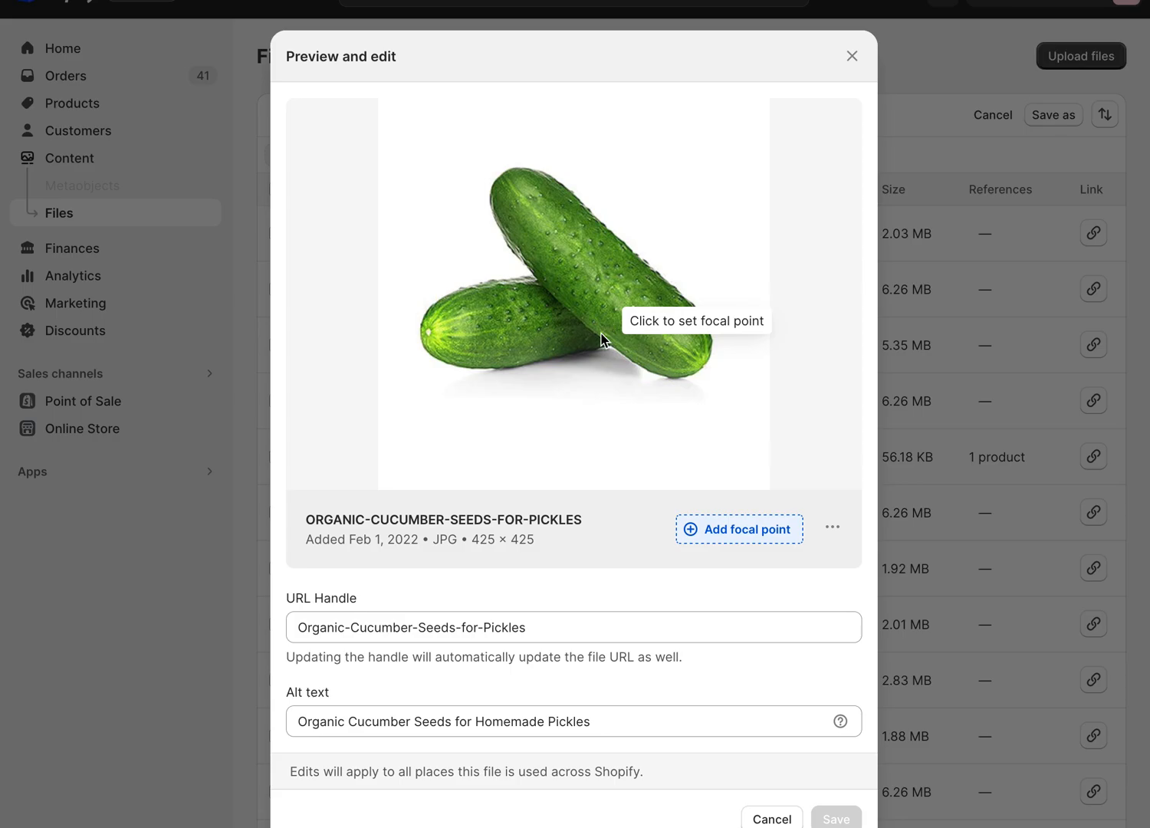
pyautogui.click(832, 528)
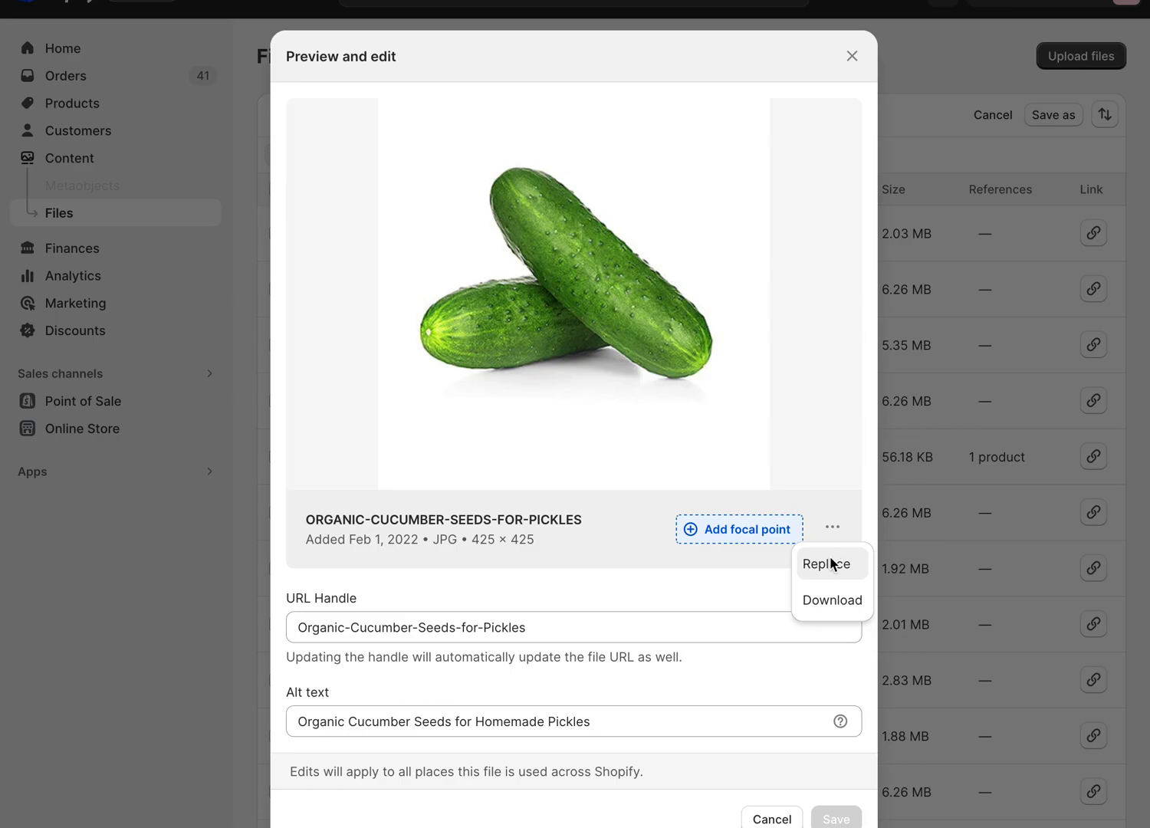
pyautogui.moveTo(782, 373)
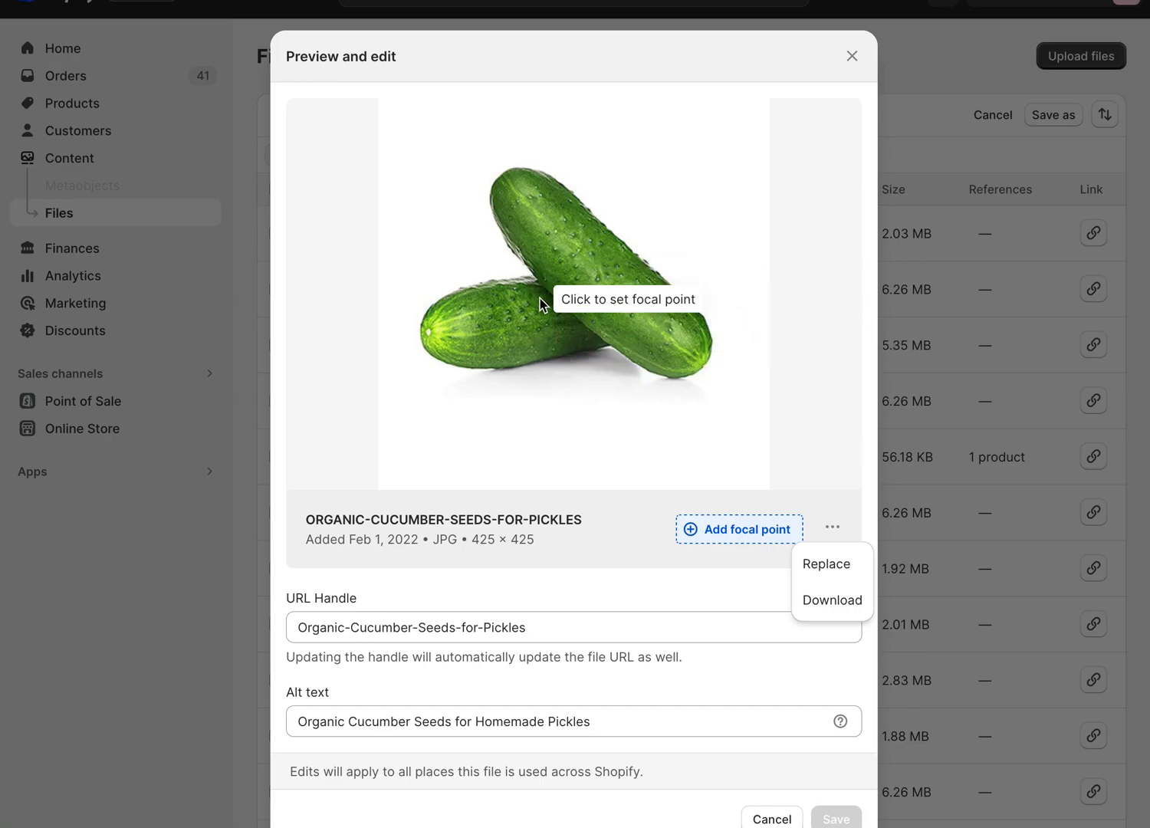
pyautogui.moveTo(835, 323)
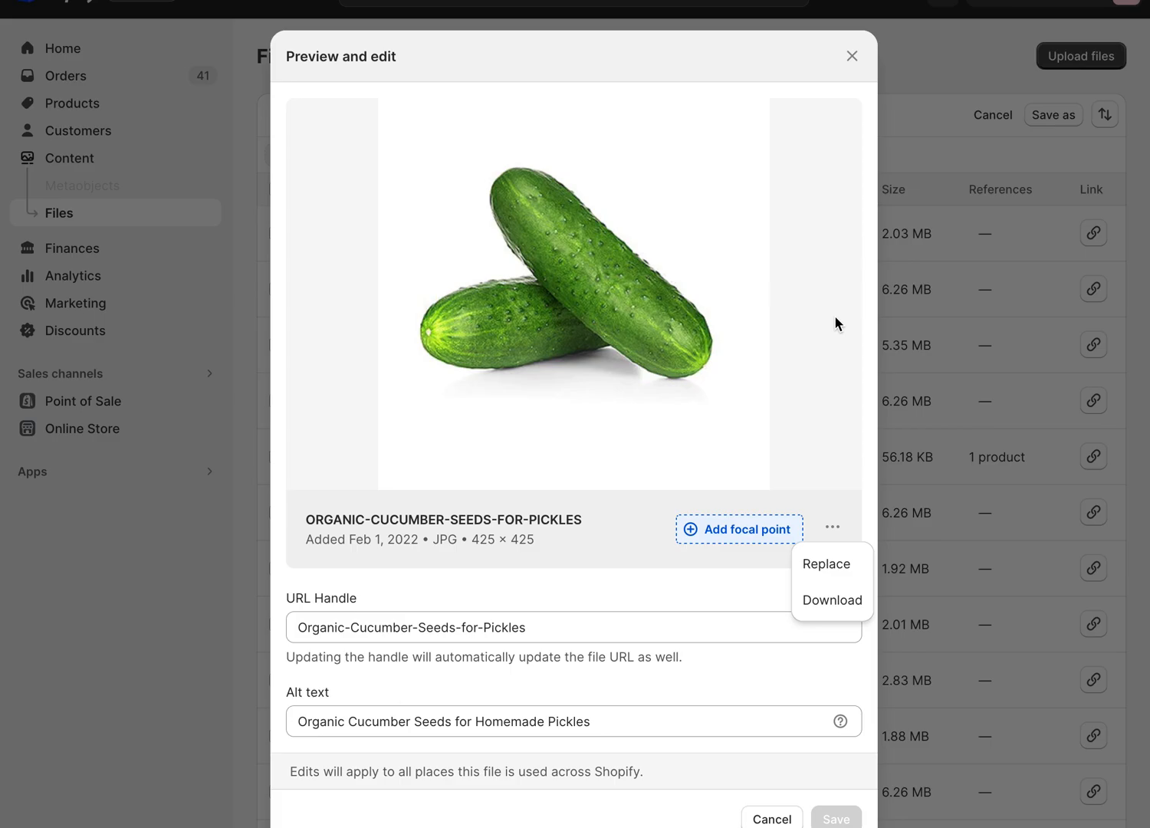
pyautogui.moveTo(663, 344)
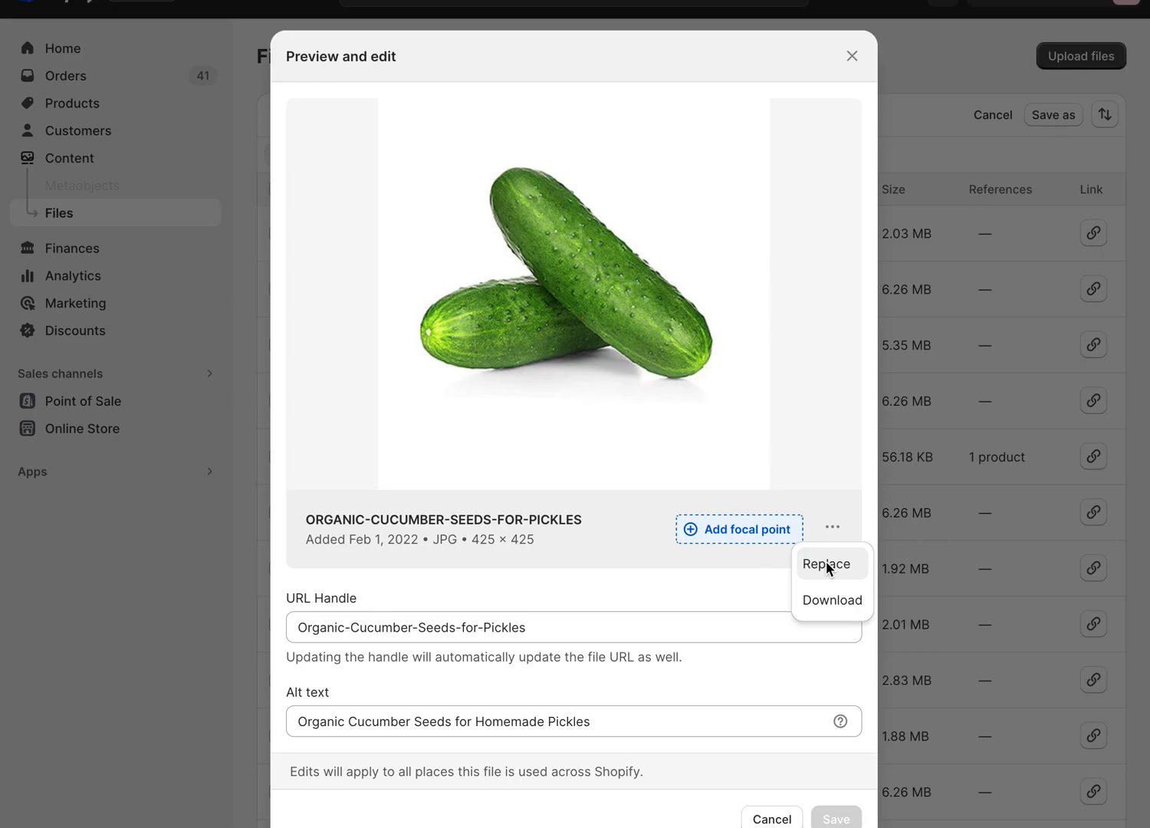
pyautogui.moveTo(829, 552)
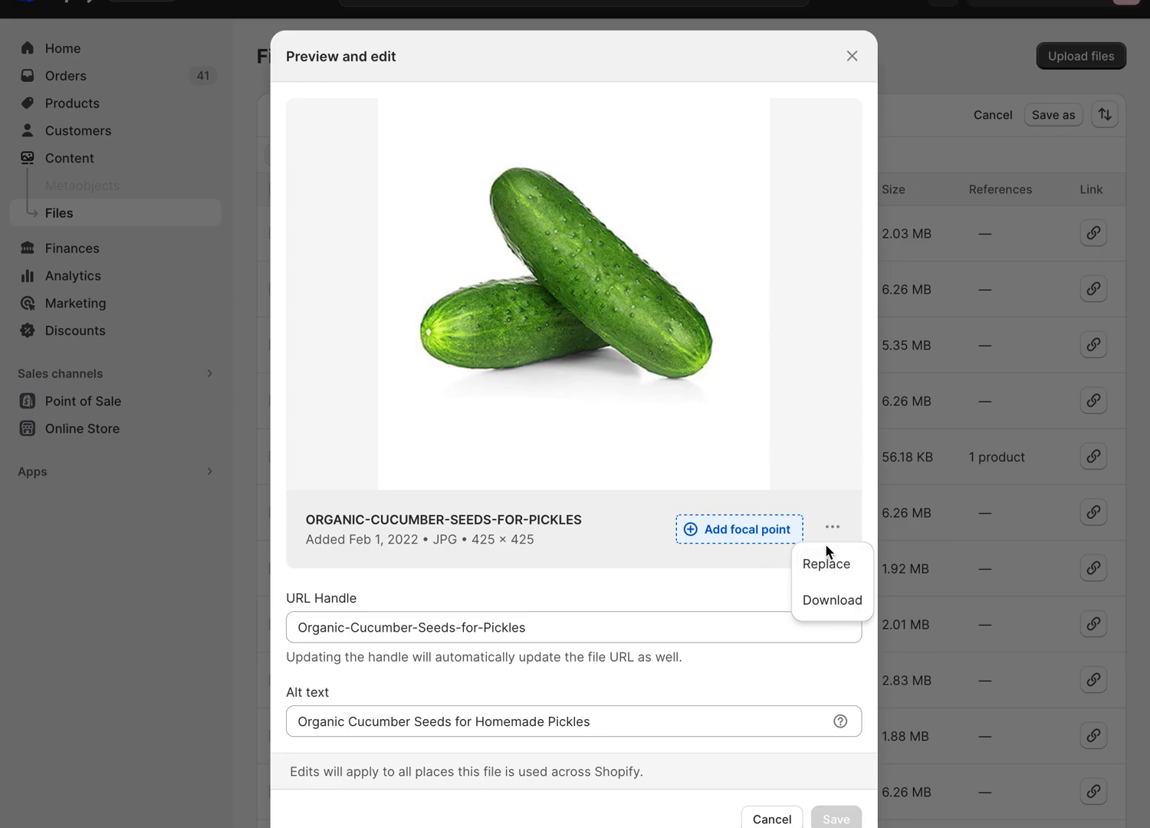